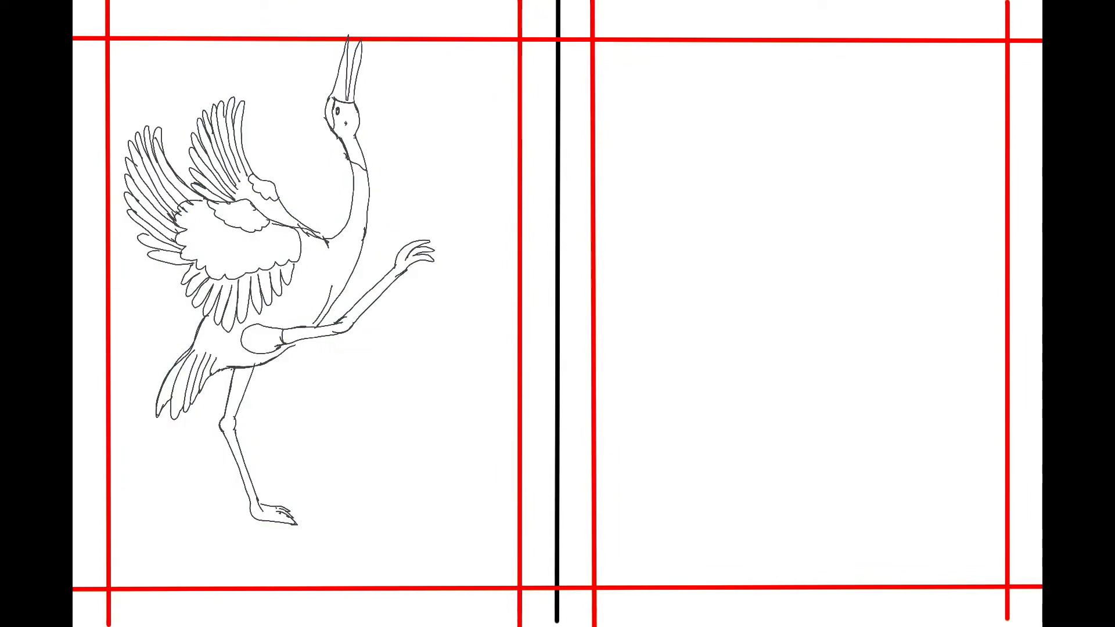
- Fill the crane's head and upper neck red, then fill the beak tan
left_click(349, 121)
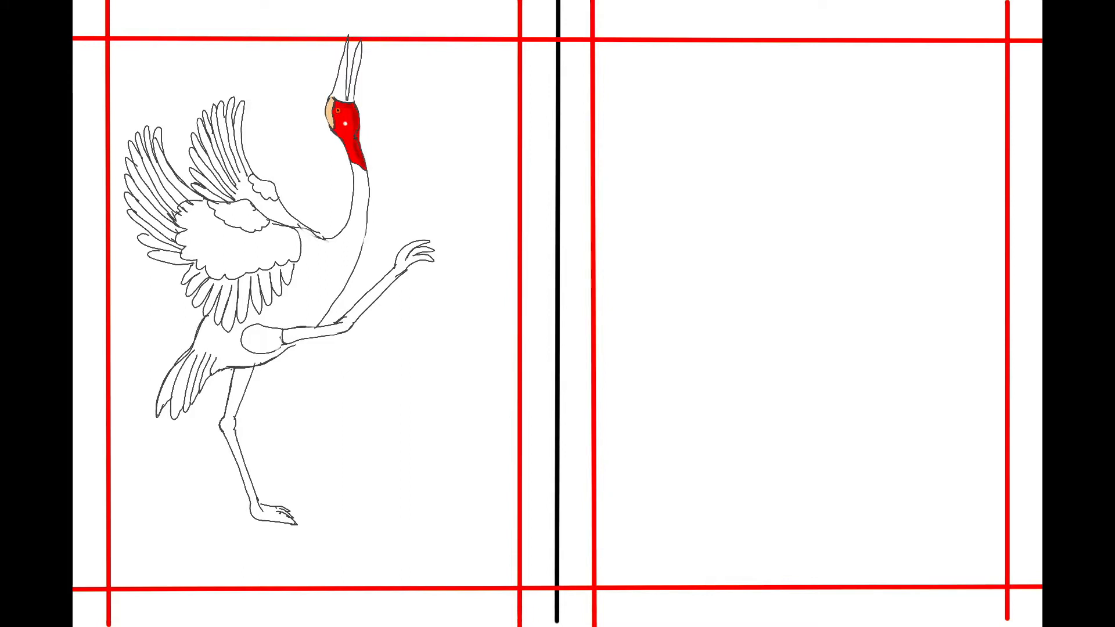
left_click(345, 75)
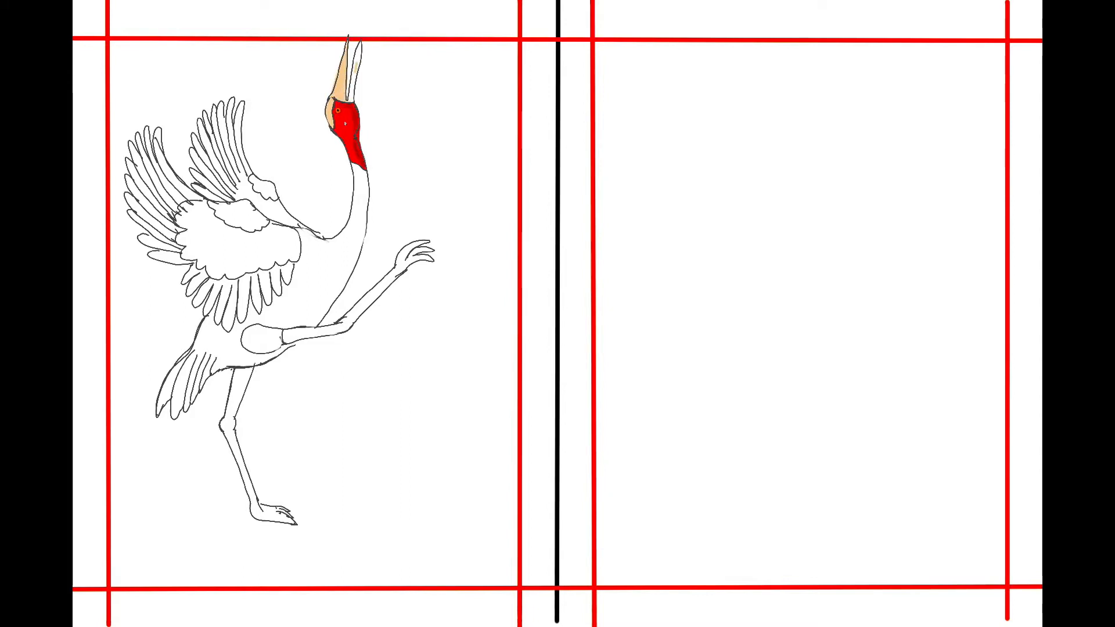